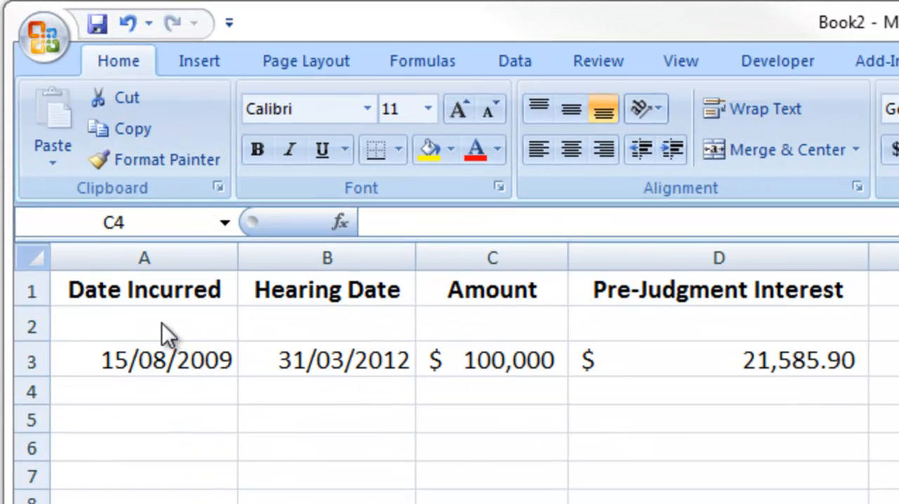
# Review the incurred date, hearing date and amount, then raise the amount in C3 to $200,000.
pyautogui.click(492, 391)
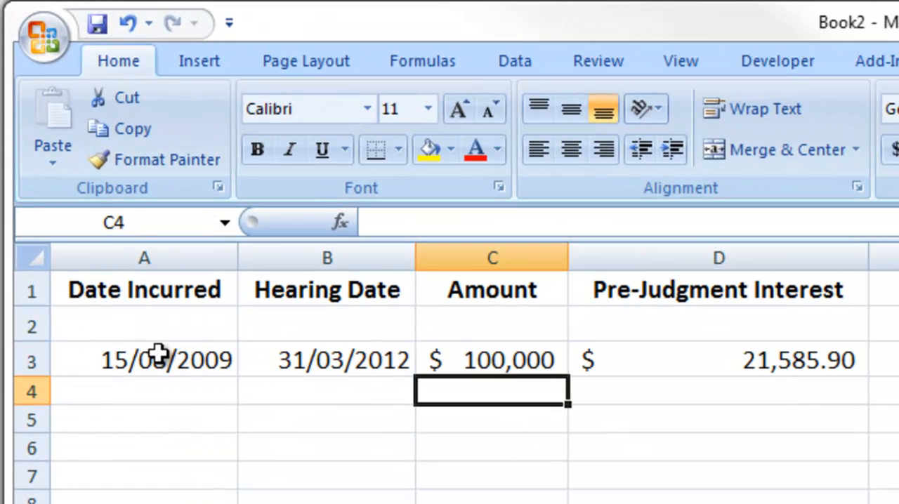
pyautogui.click(143, 360)
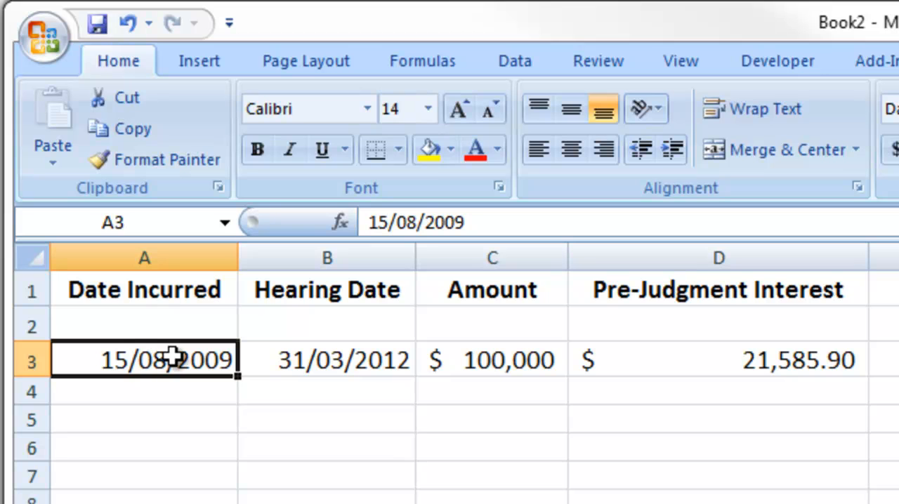
pyautogui.click(326, 359)
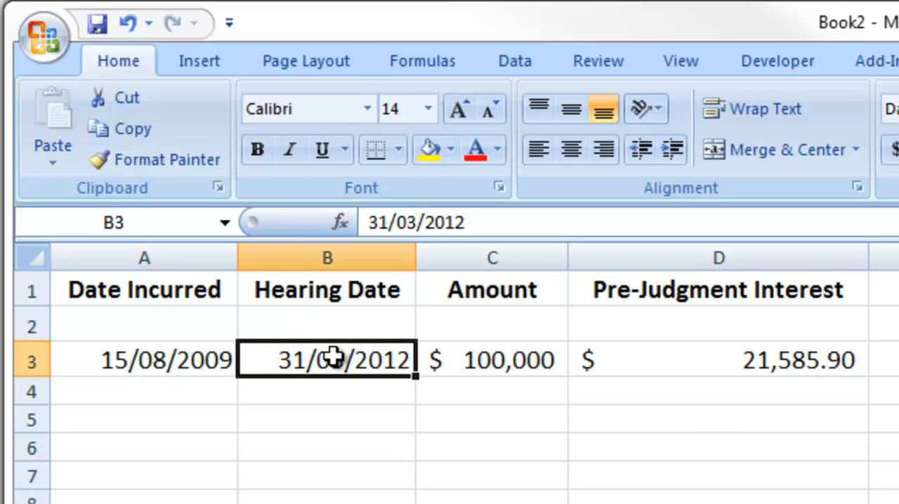
pyautogui.click(492, 359)
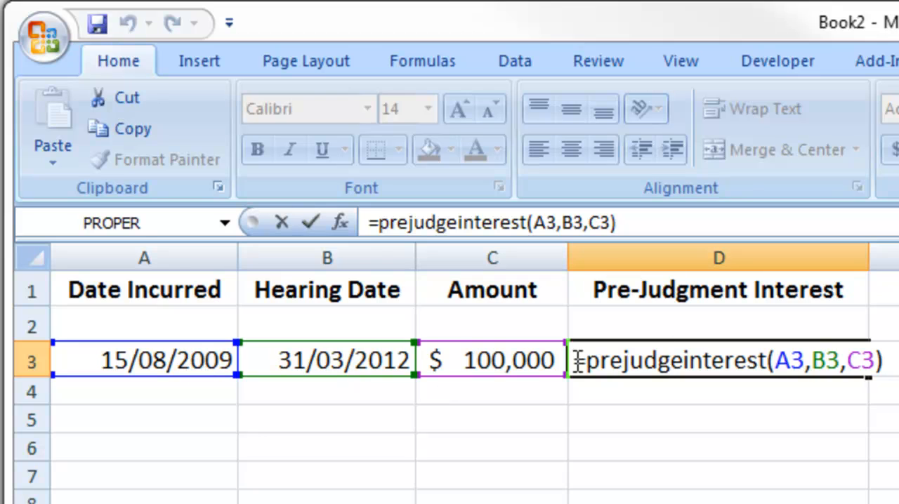
pyautogui.moveTo(534, 390)
pyautogui.write('20')
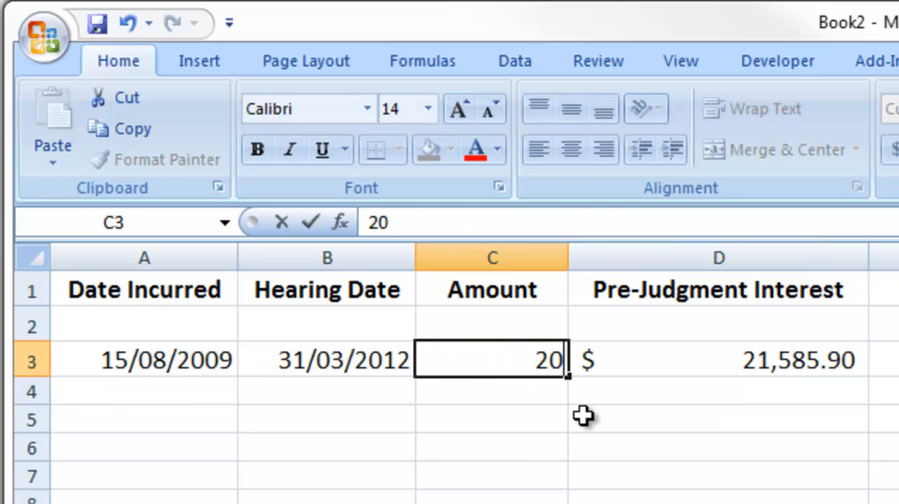
pyautogui.press('Return')
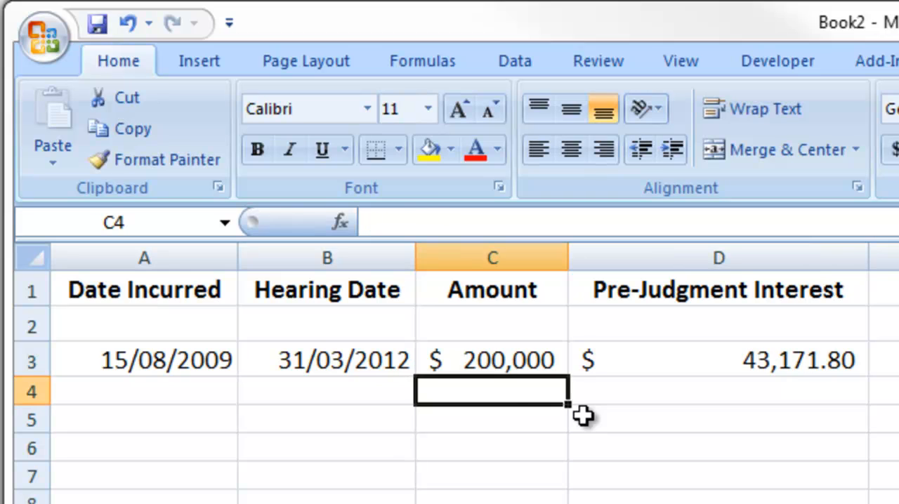
# Move the hearing date in B3 to 30/06/2012 so D3's interest recalculates to $47,282.68.
pyautogui.click(325, 359)
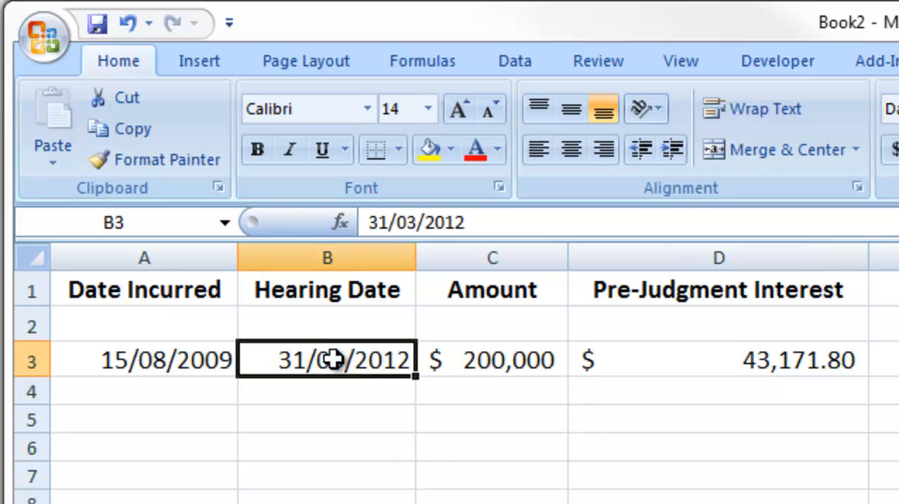
pyautogui.write('30/6/')
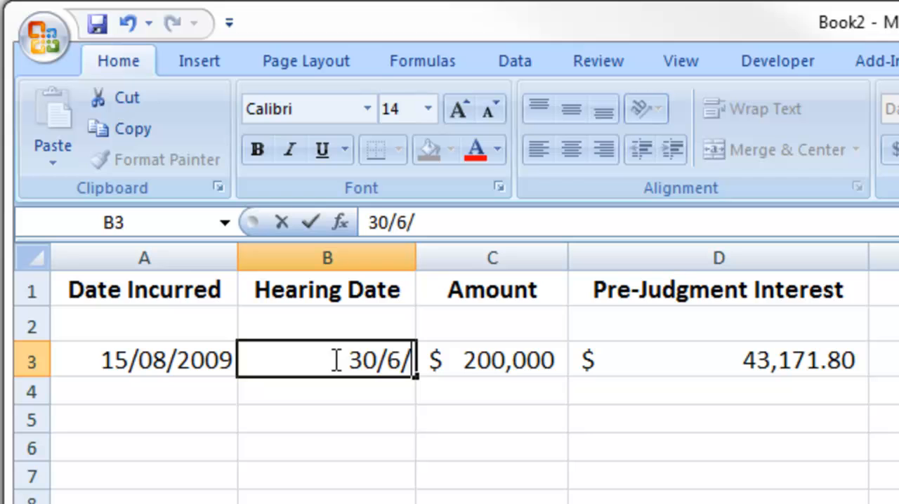
pyautogui.press('Return')
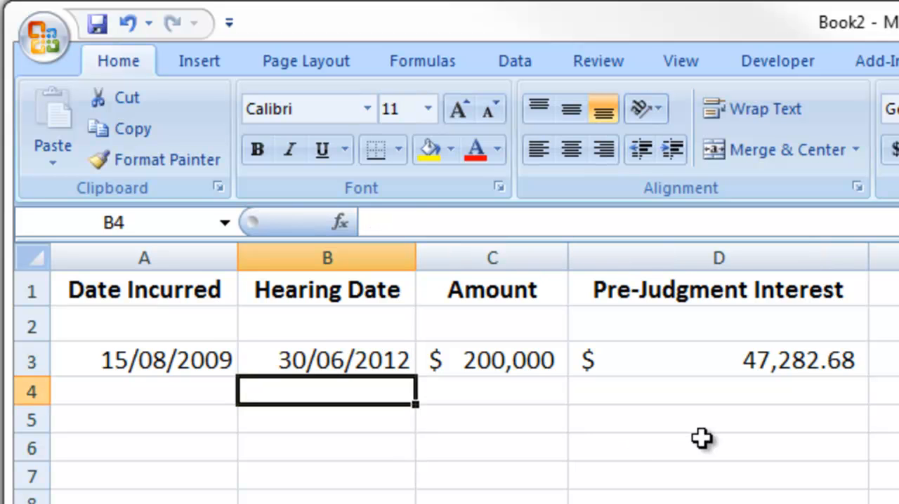
pyautogui.click(718, 359)
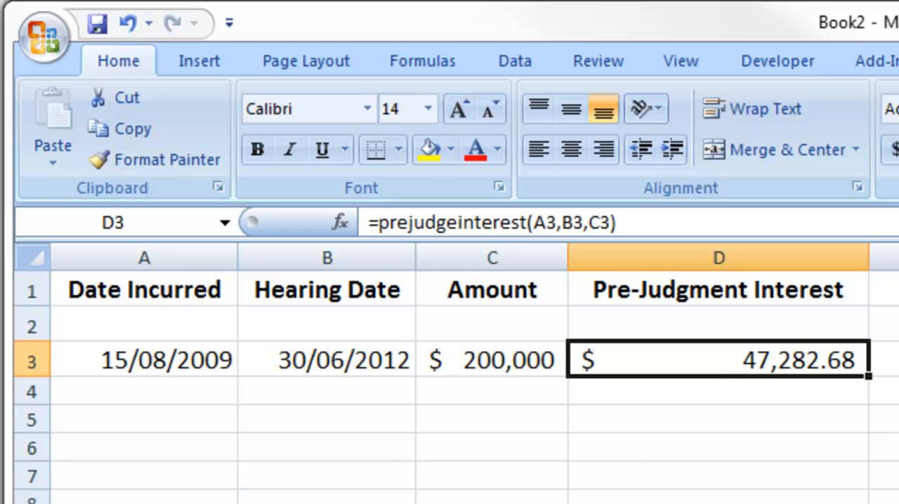
pyautogui.click(146, 494)
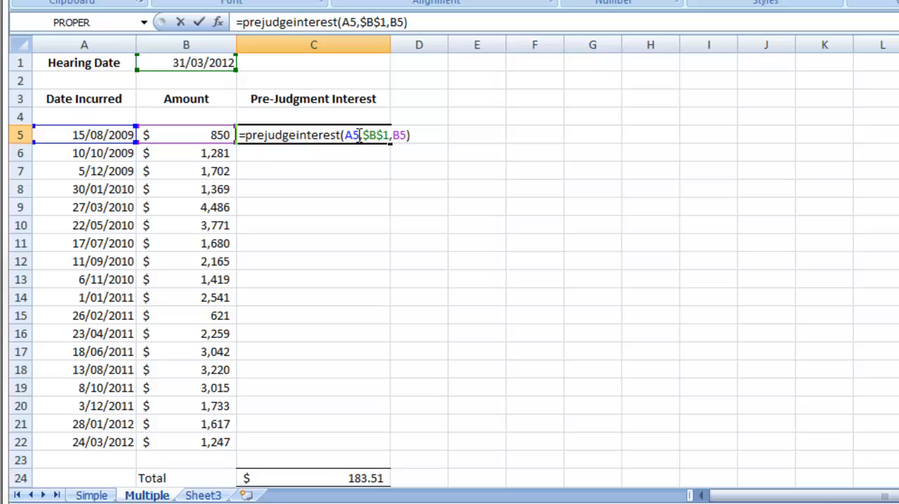
pyautogui.moveTo(162, 58)
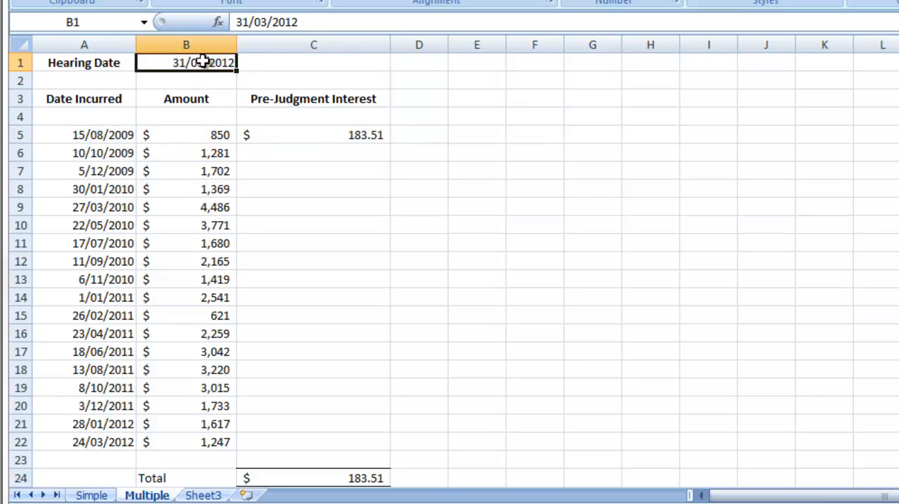
pyautogui.moveTo(174, 130)
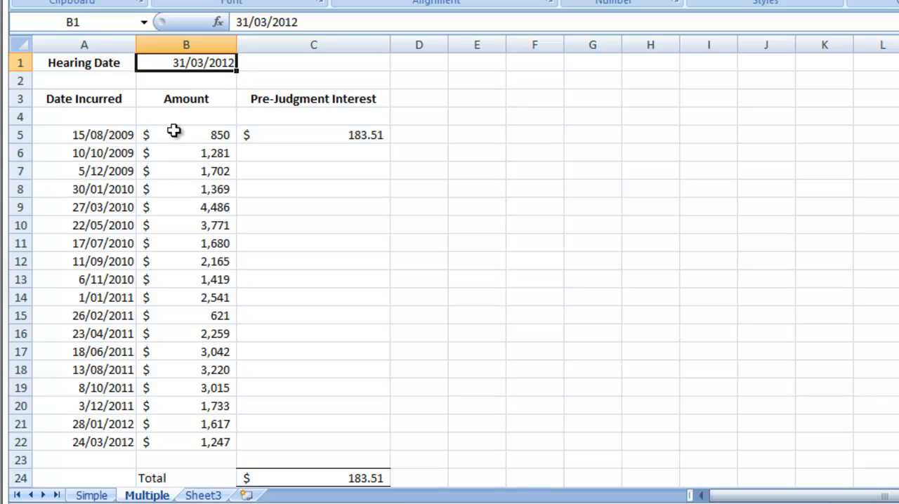
pyautogui.moveTo(84, 323)
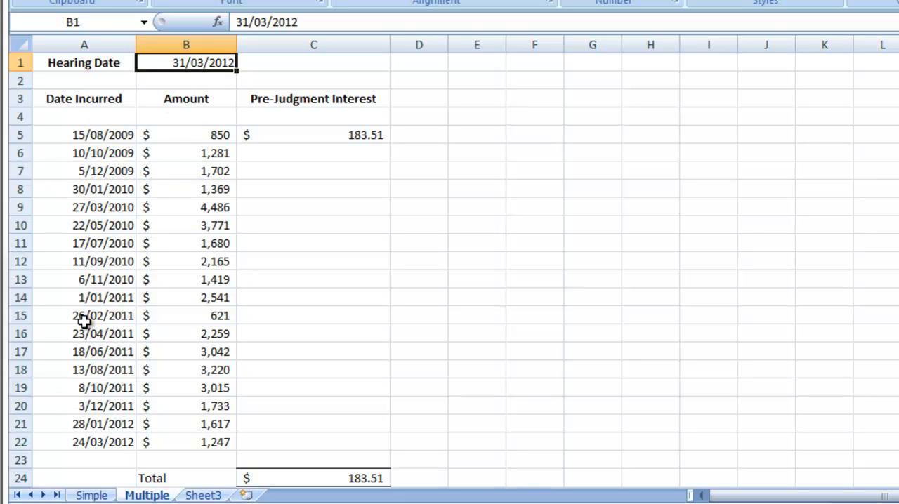
# Inspect the calculated date in A22 and select the interest formula in C5.
pyautogui.click(84, 441)
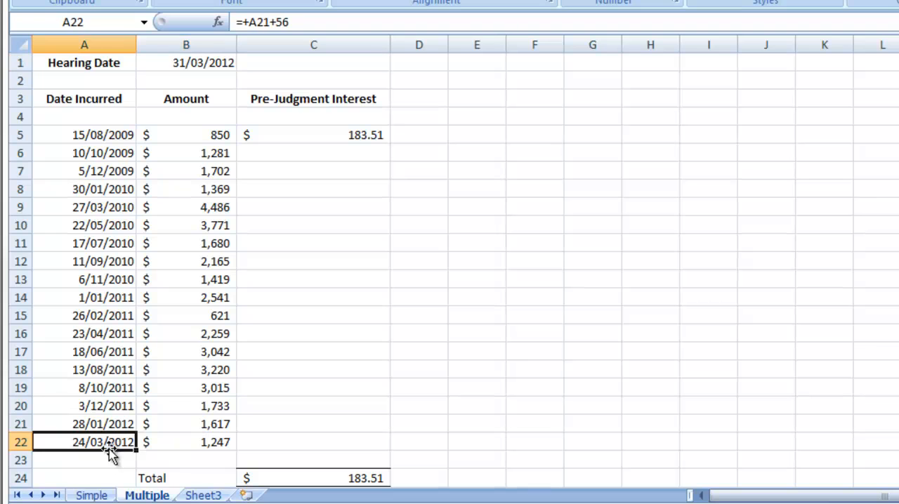
pyautogui.moveTo(182, 123)
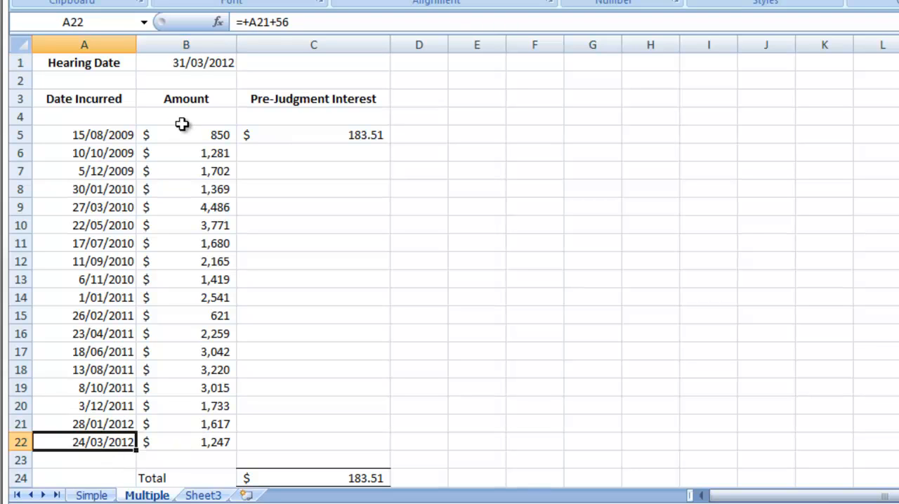
pyautogui.click(313, 135)
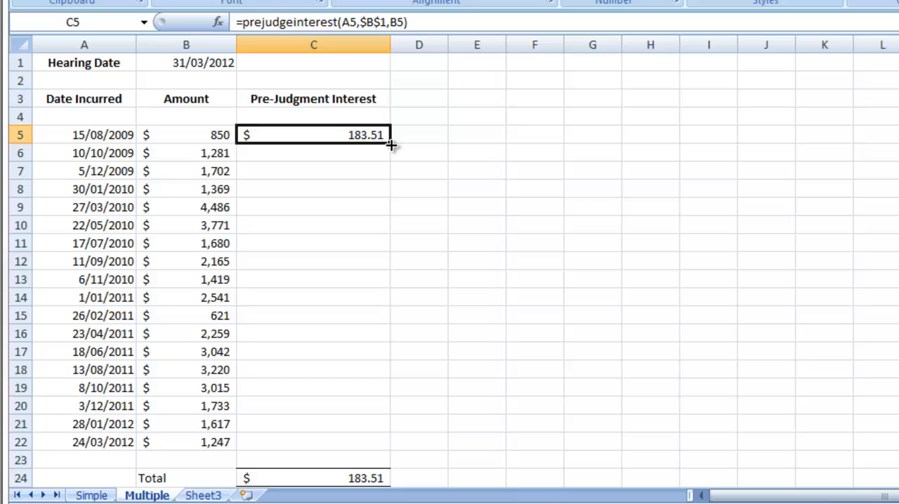
# Fill C5's interest formula down to C22 and check the SUM(C5:C23) total of $4,199.70.
pyautogui.moveTo(391, 143); pyautogui.dragTo(390, 443)
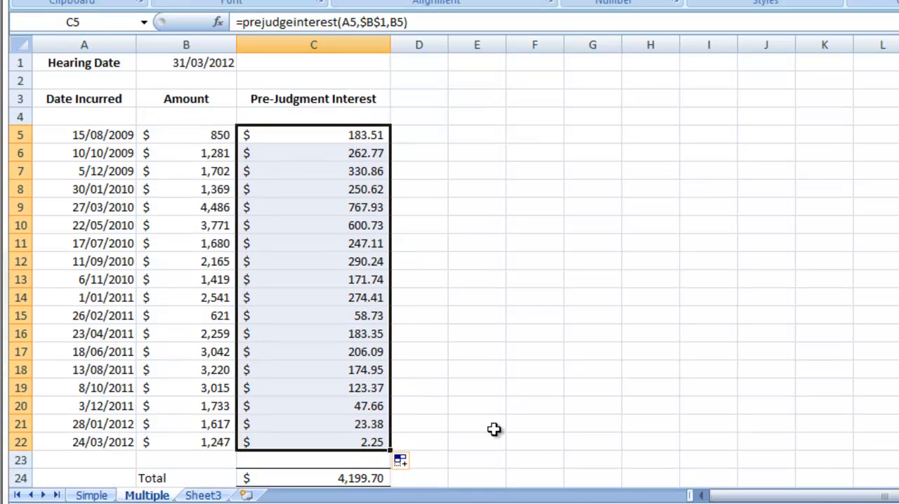
pyautogui.click(313, 478)
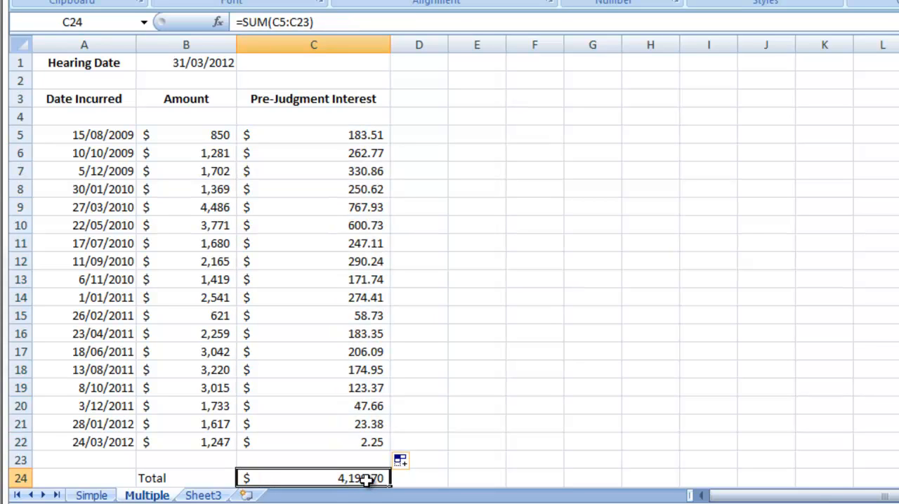